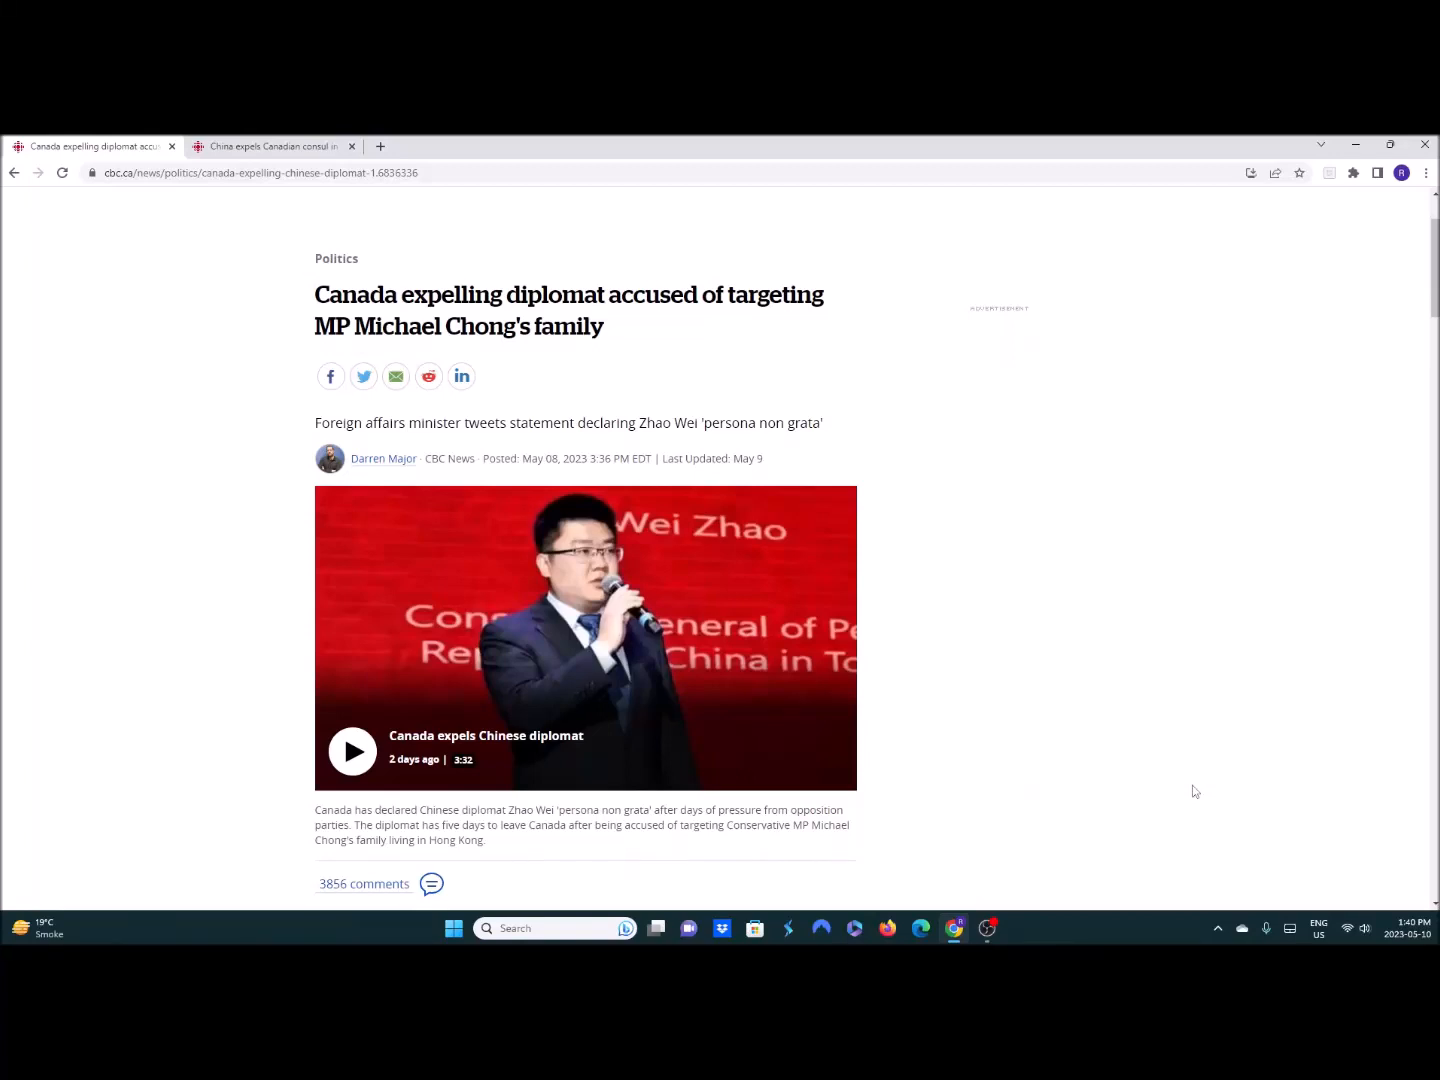
- Peek at the consul article tab, then scroll the diplomat article to Joly's quote and tweet
click(270, 146)
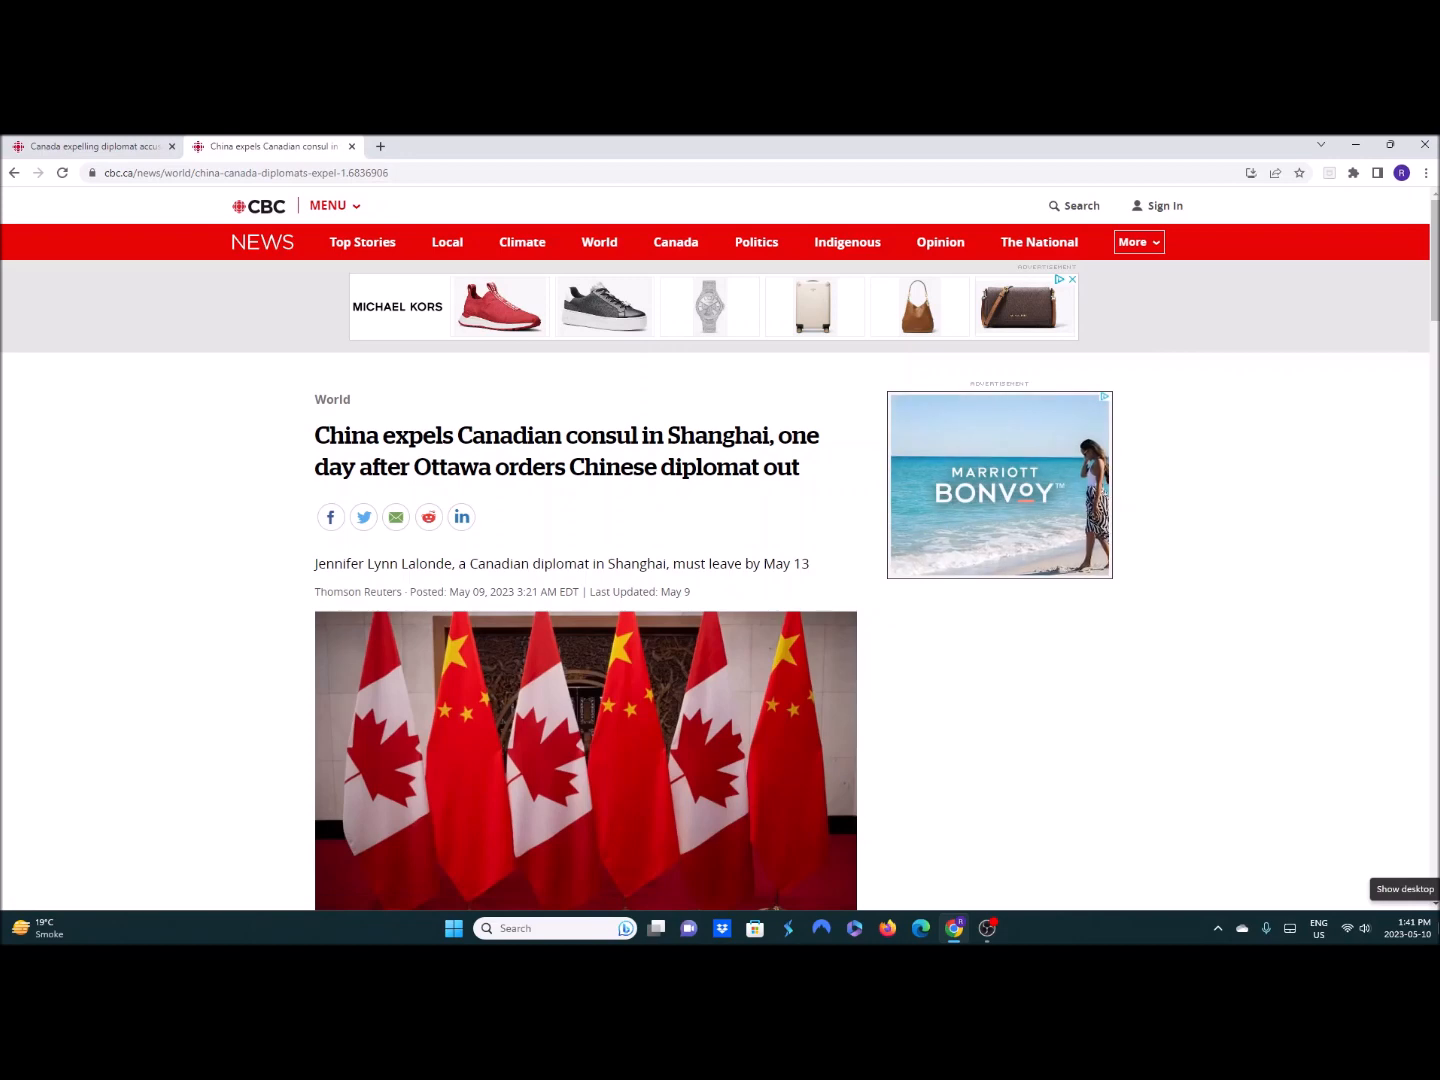
click(90, 146)
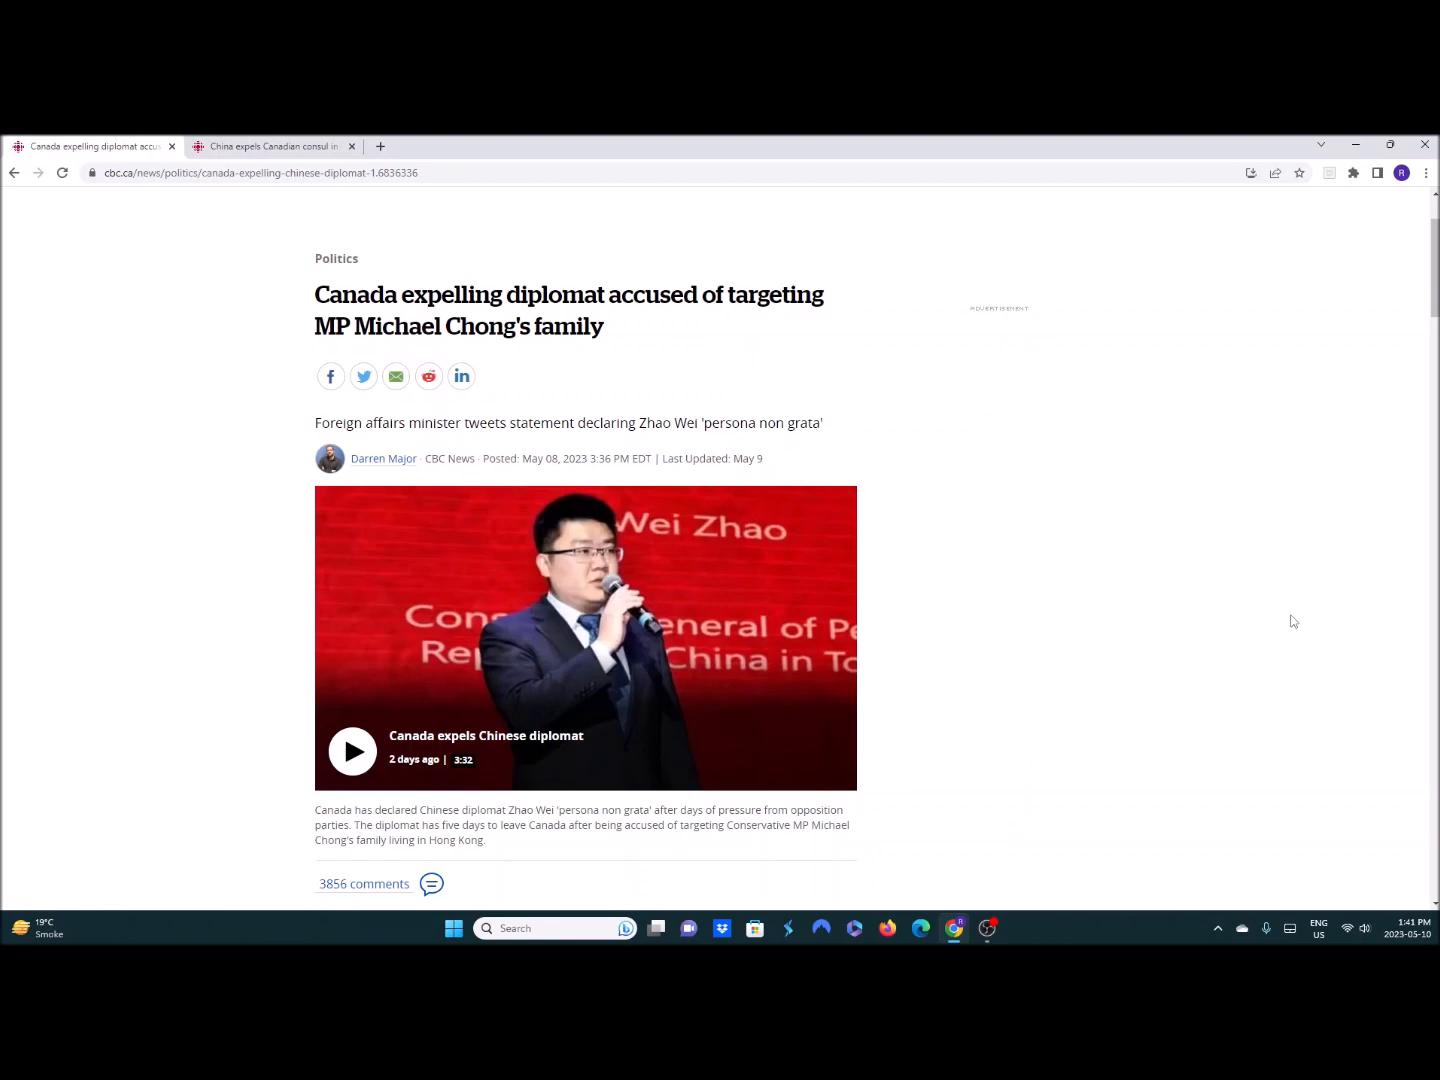
scroll(down, 3)
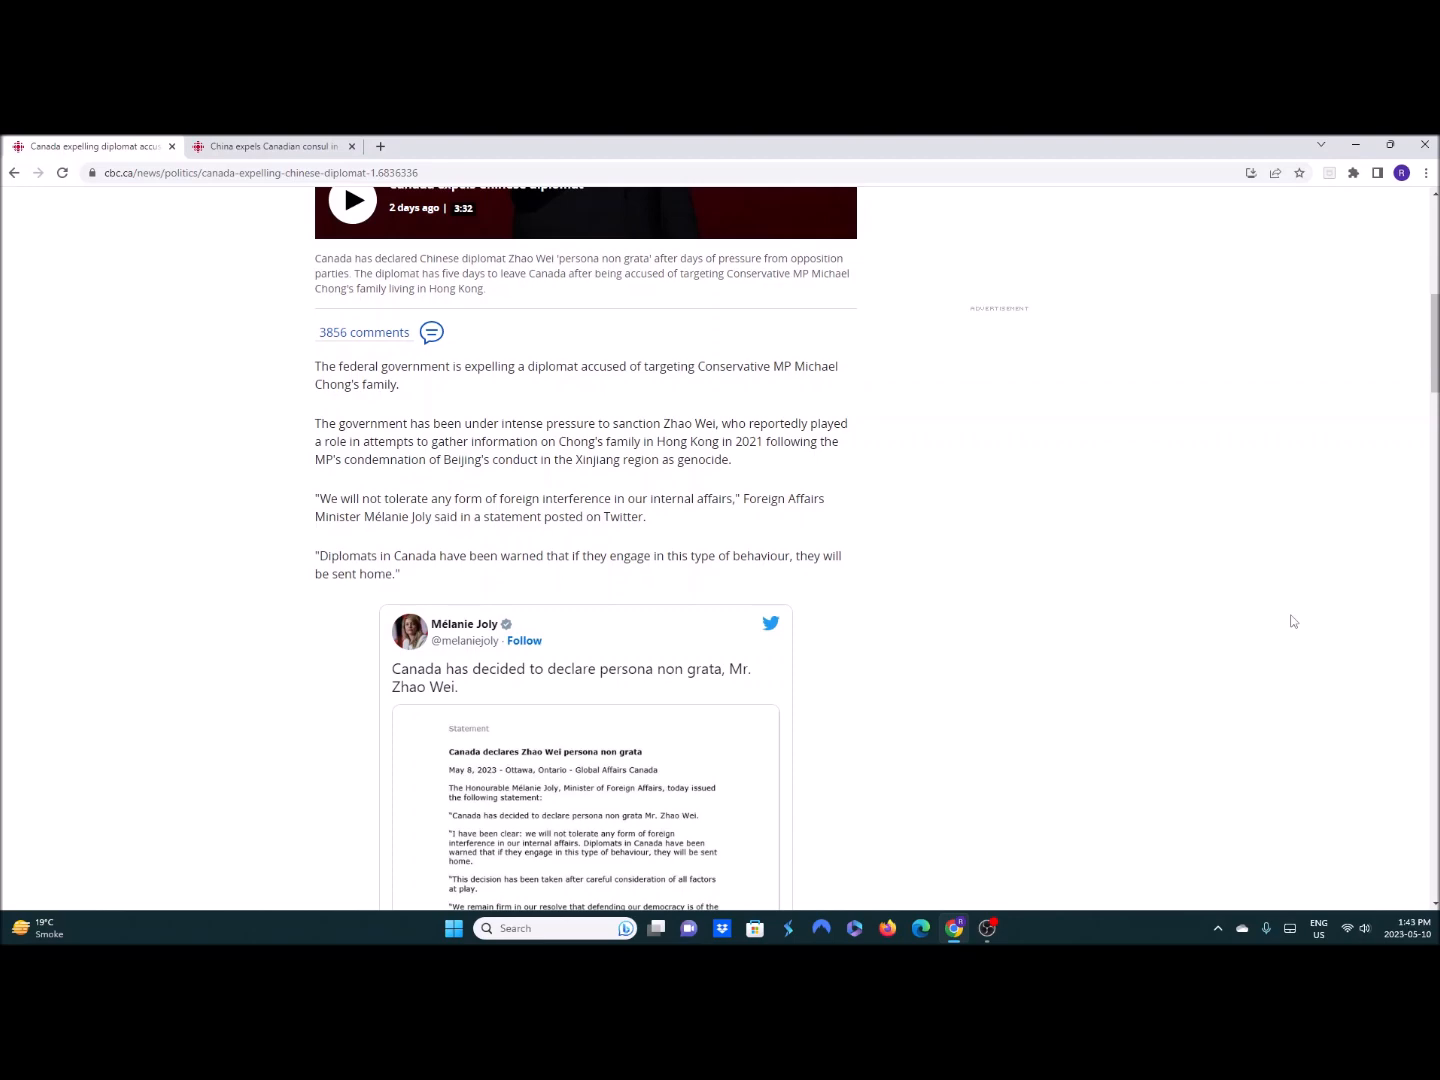
- Scroll past the tweet to Chong's reaction and his embedded video
scroll(down, 3)
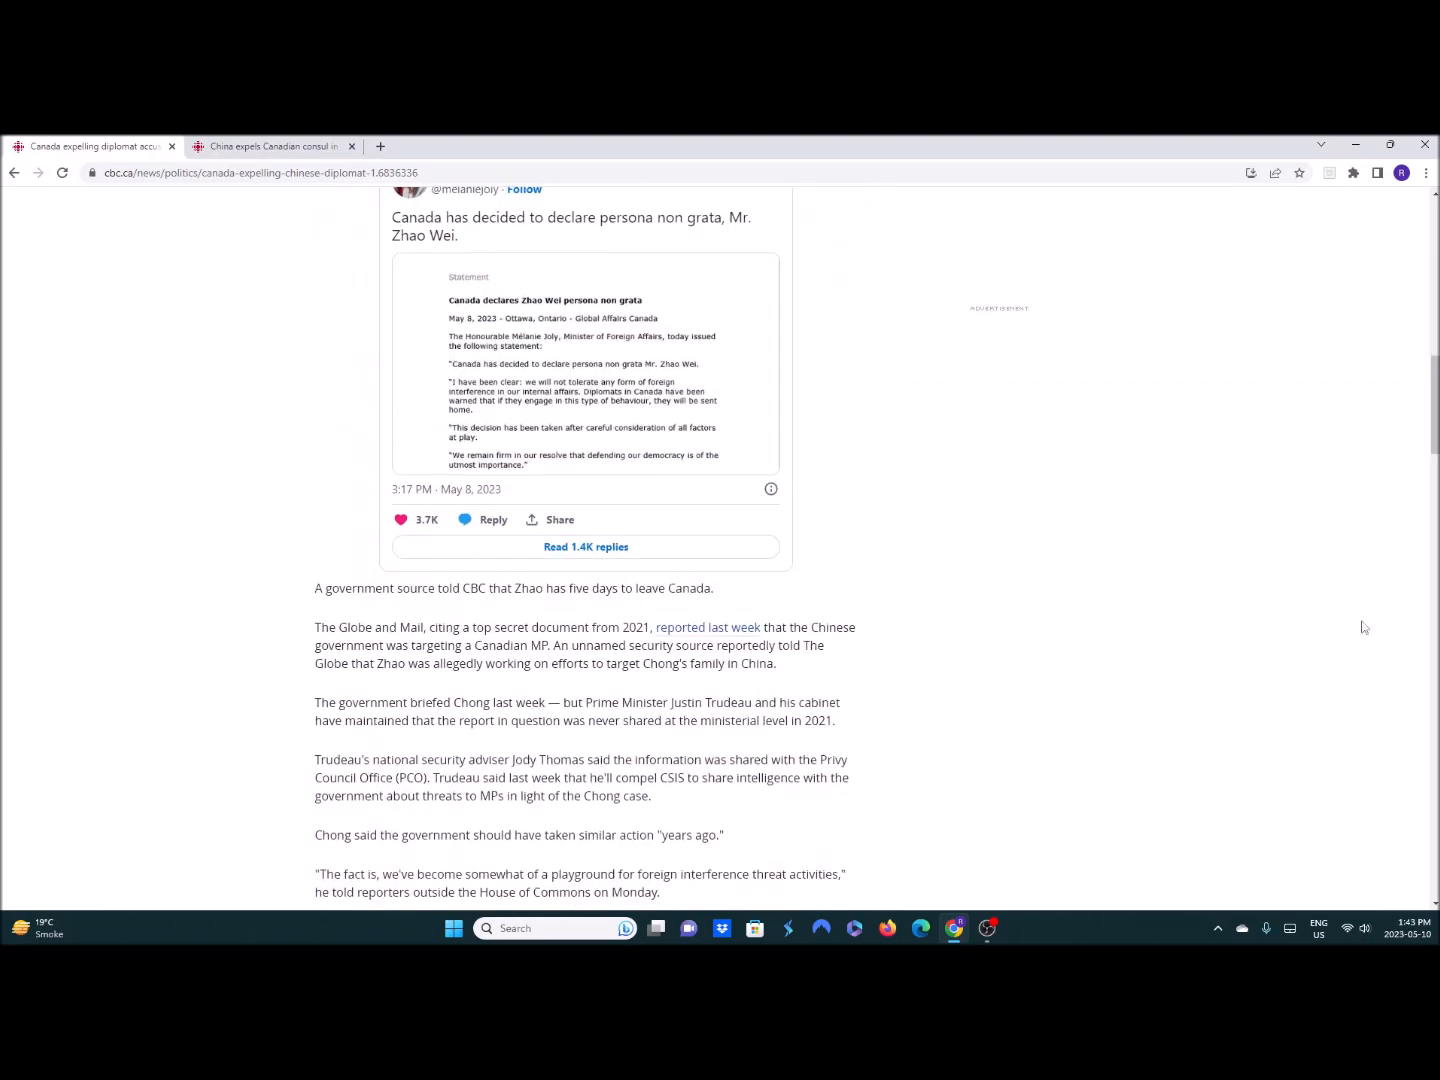
scroll(down, 3)
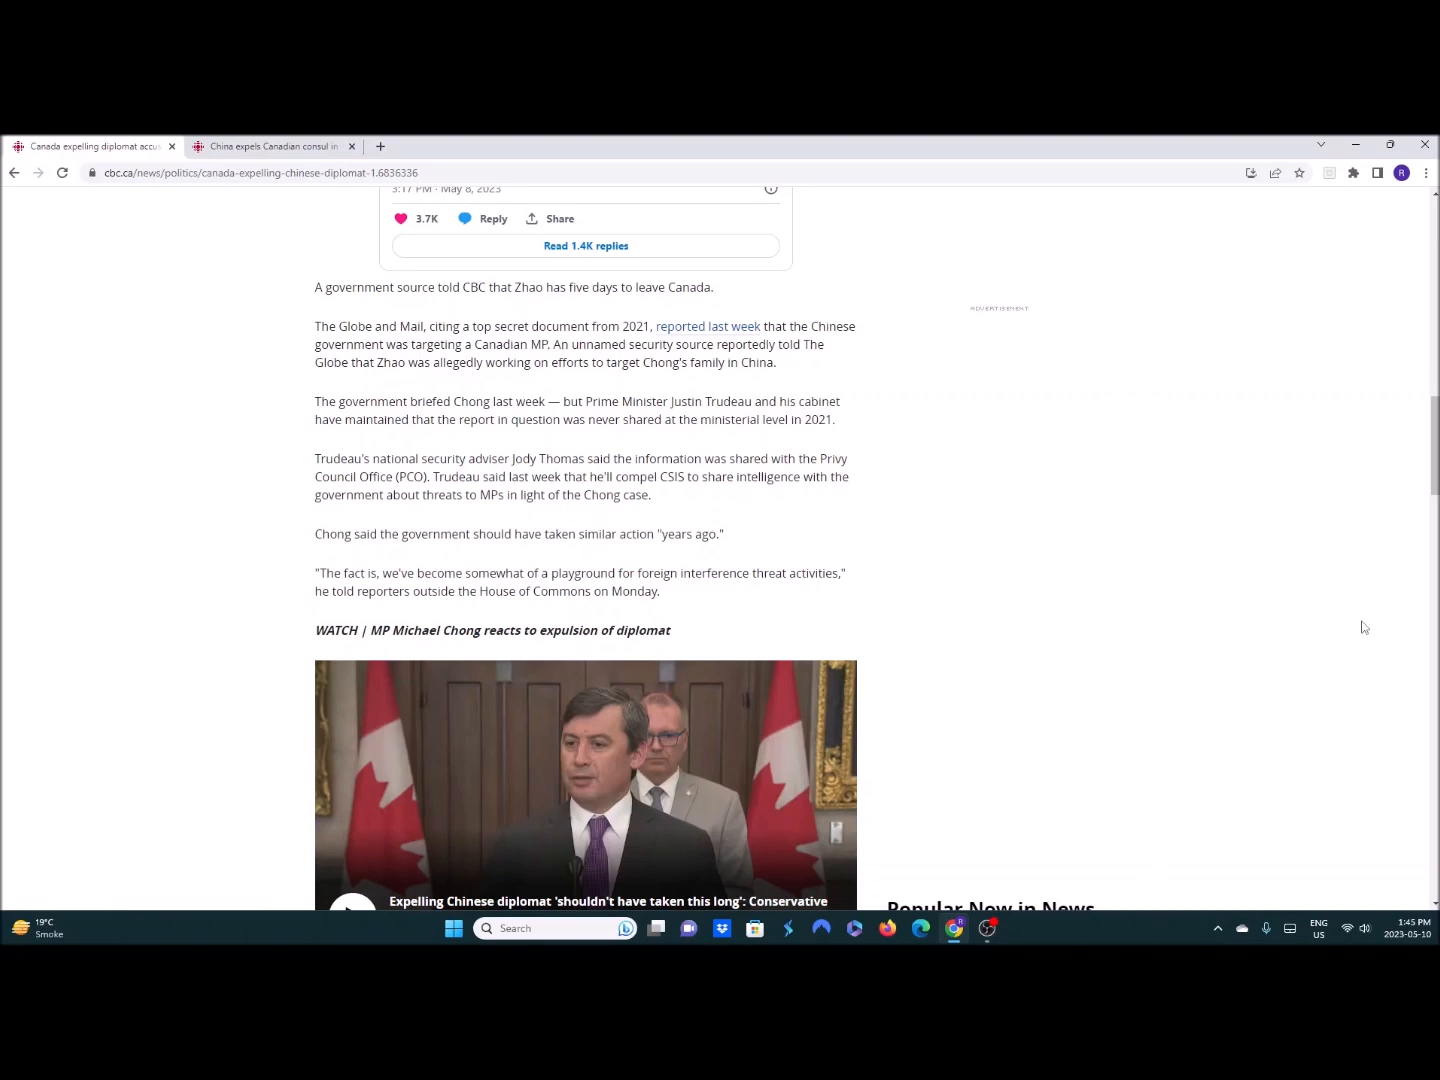
scroll(down, 3)
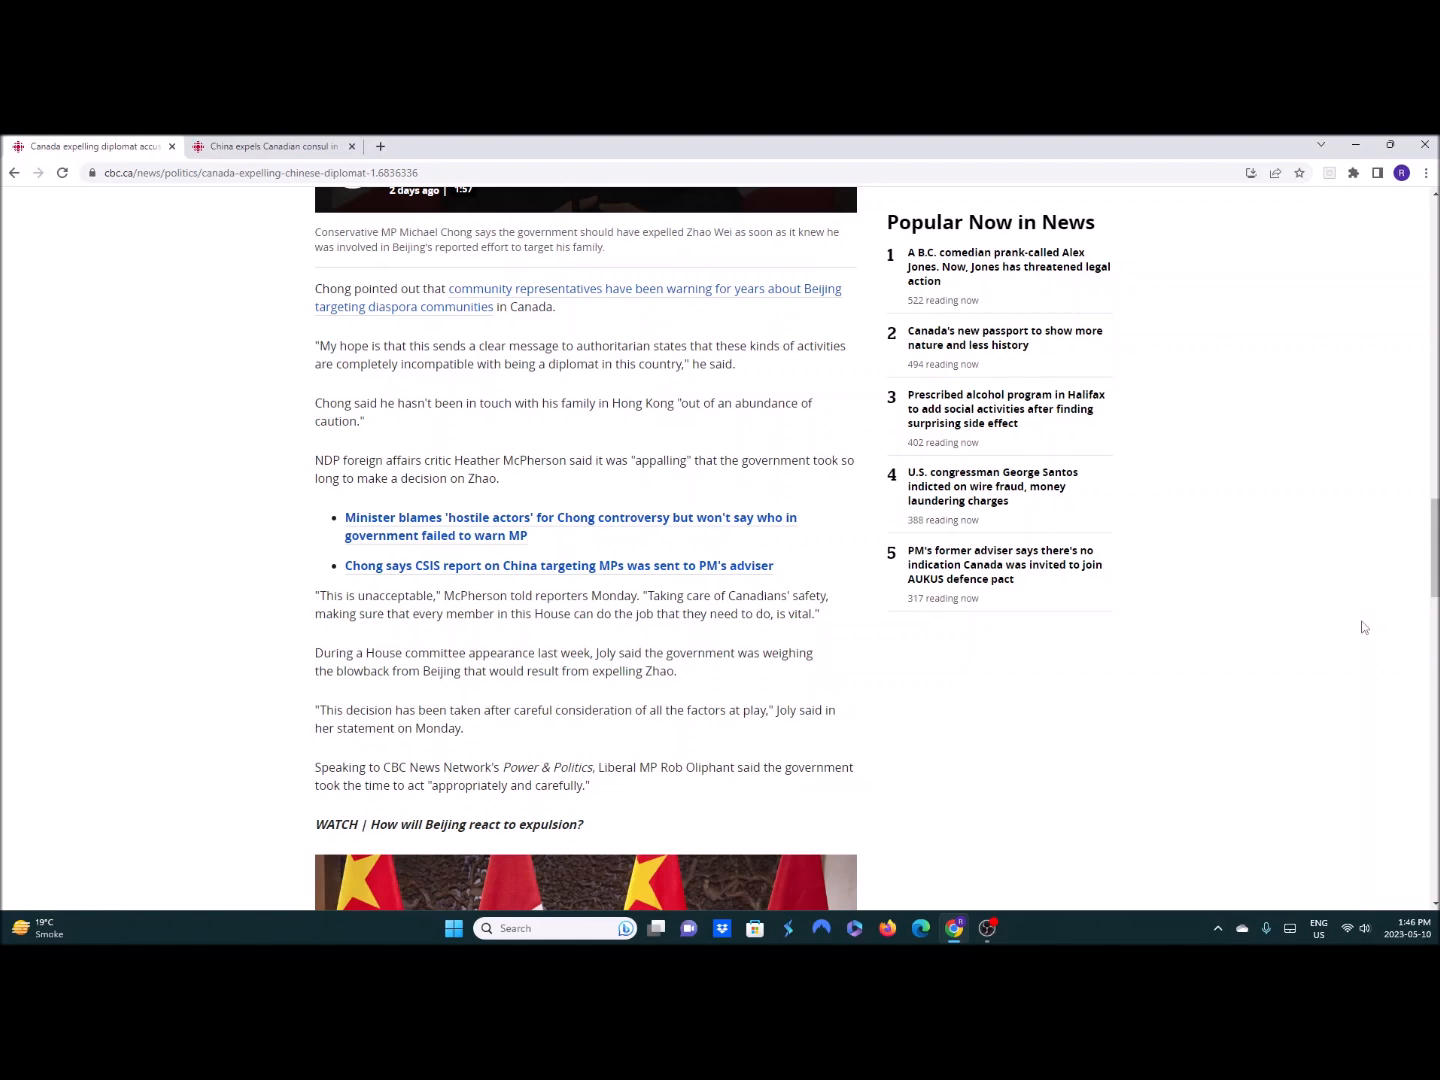
- Scroll to the article's end: Beijing's retaliation promise, the Conservative motion, and author bio
scroll(down, 3)
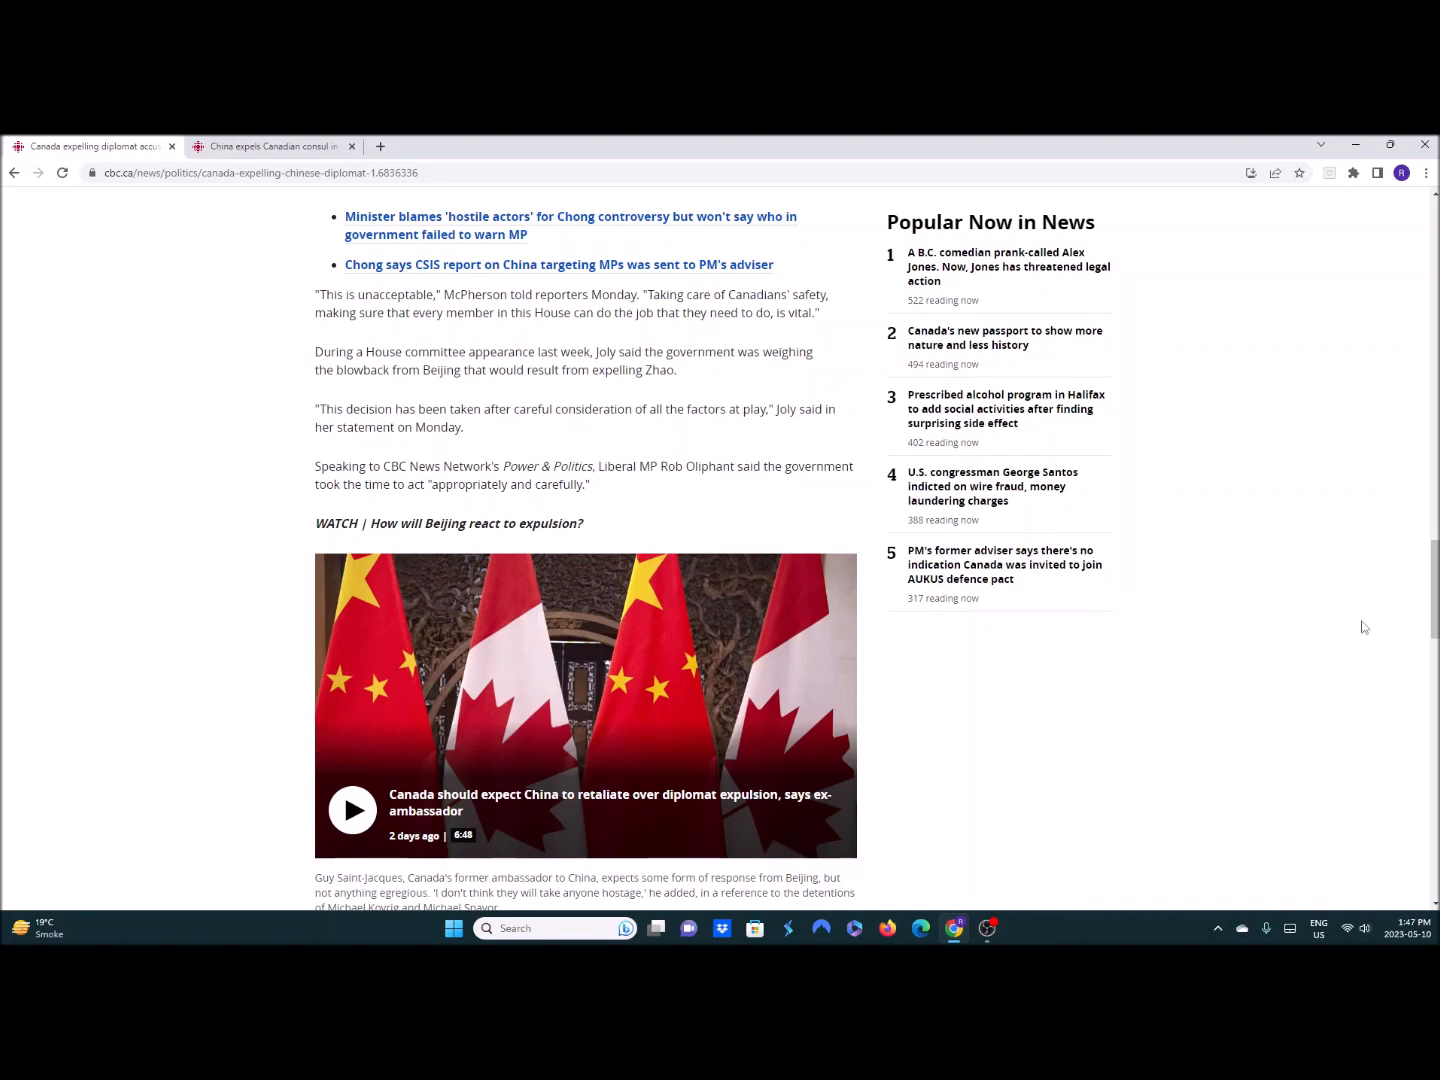
scroll(down, 3)
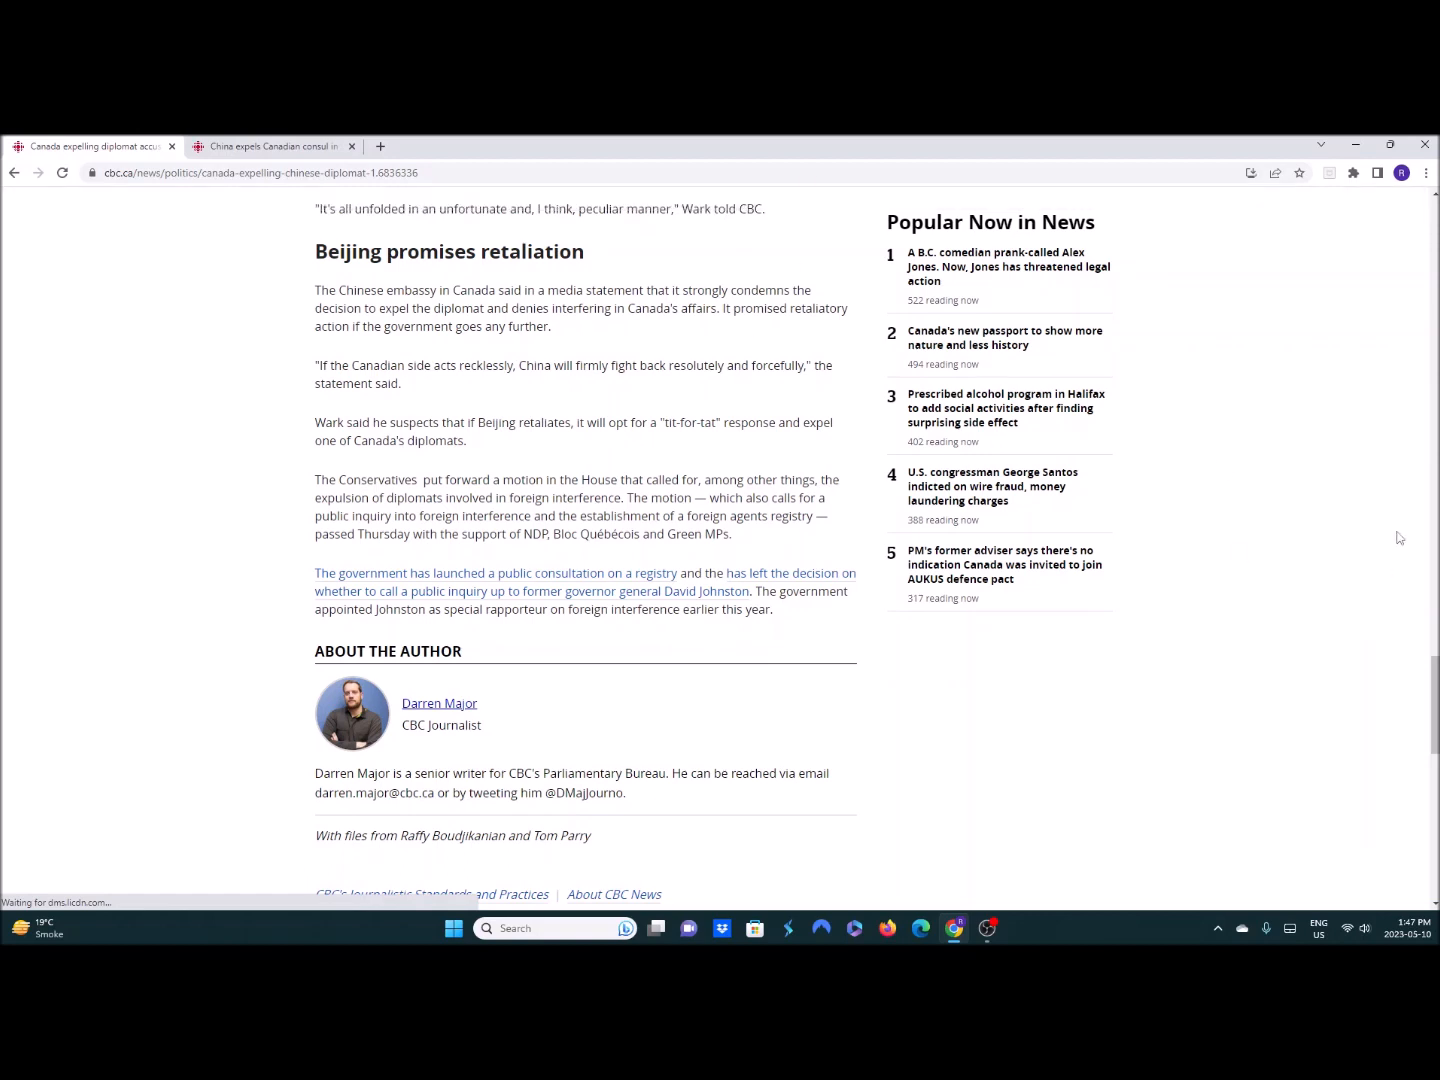
mouse_move(1324, 603)
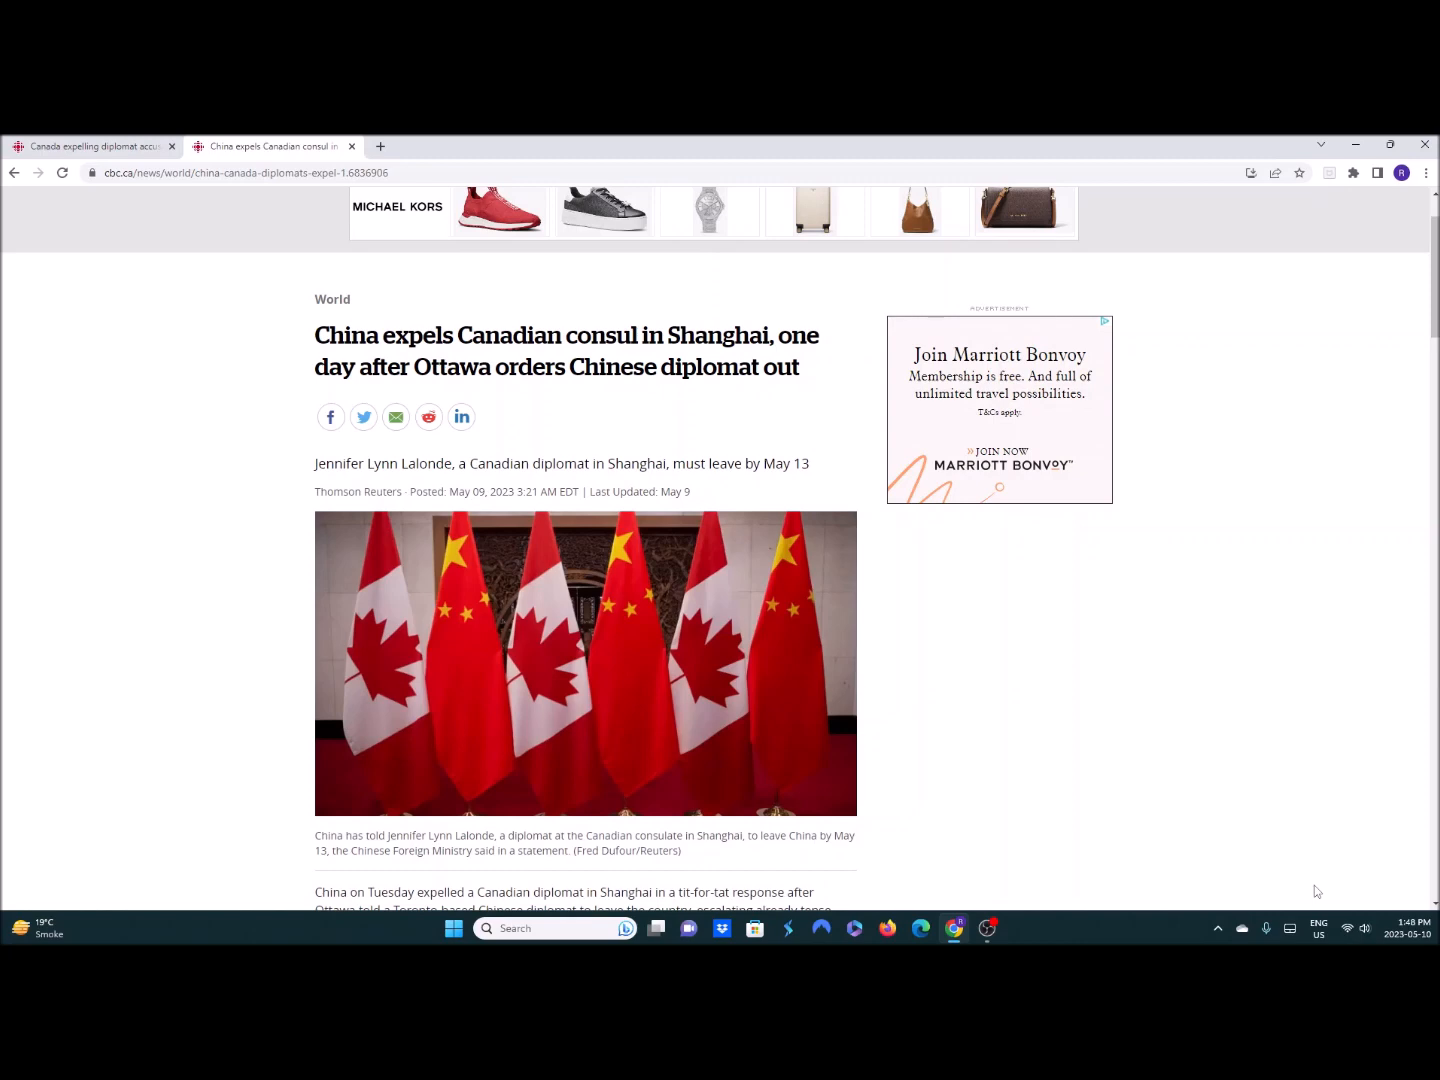
- Scroll past Lalonde's photo to the 'Diplomatic tensions running high' section
scroll(down, 3)
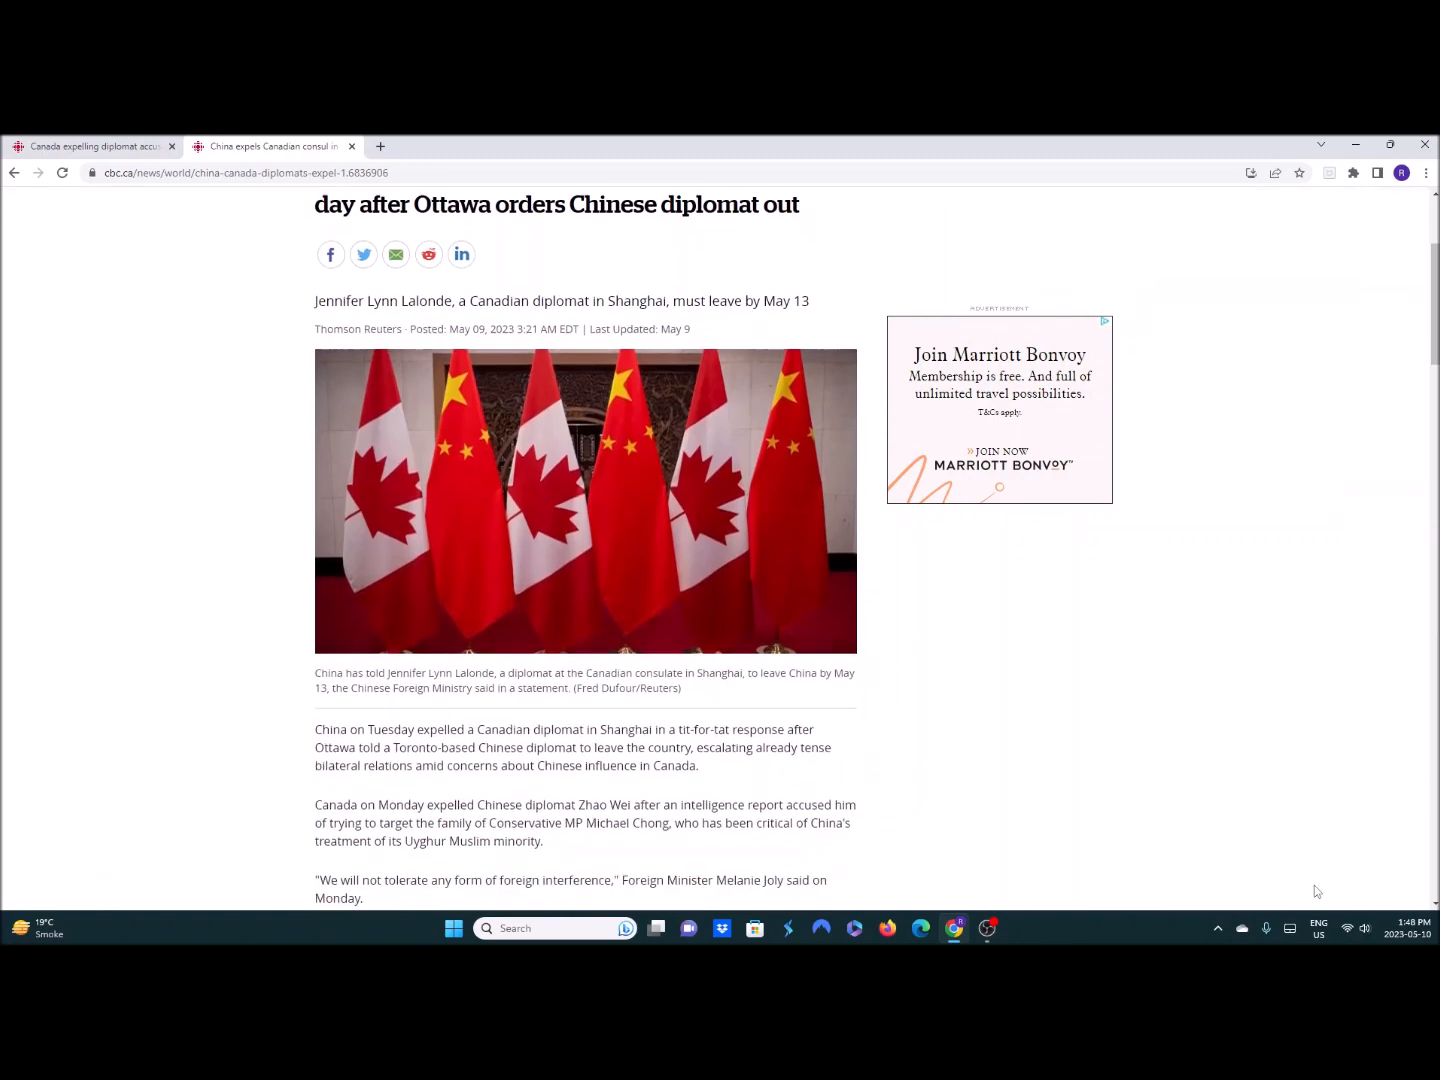
scroll(down, 3)
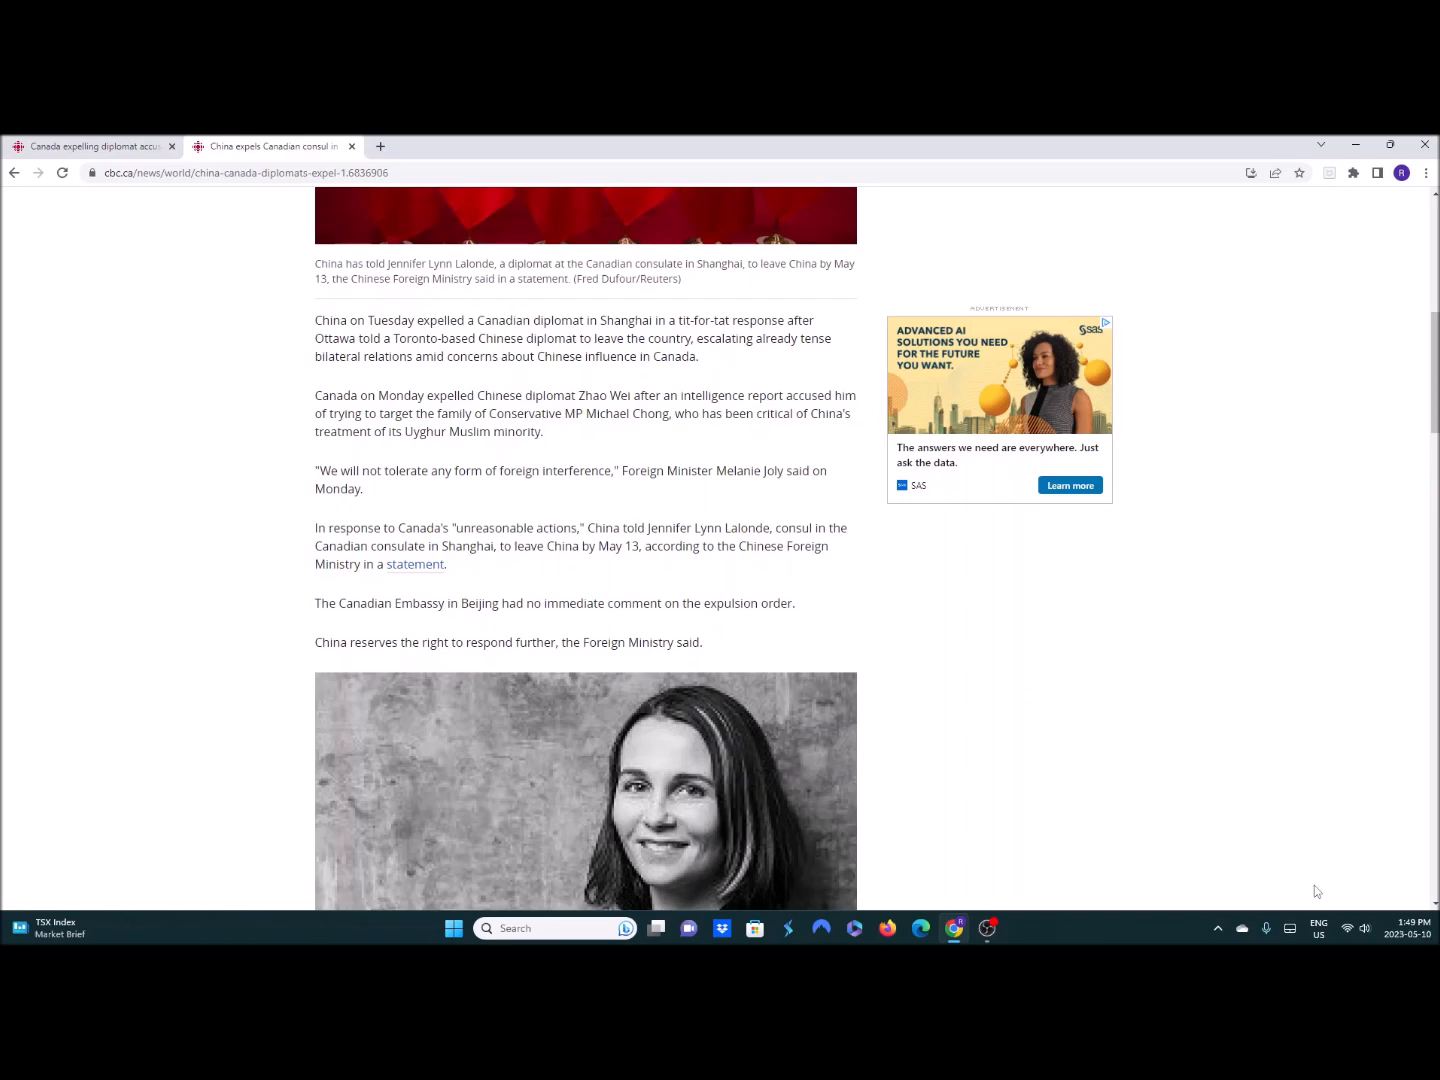
scroll(down, 3)
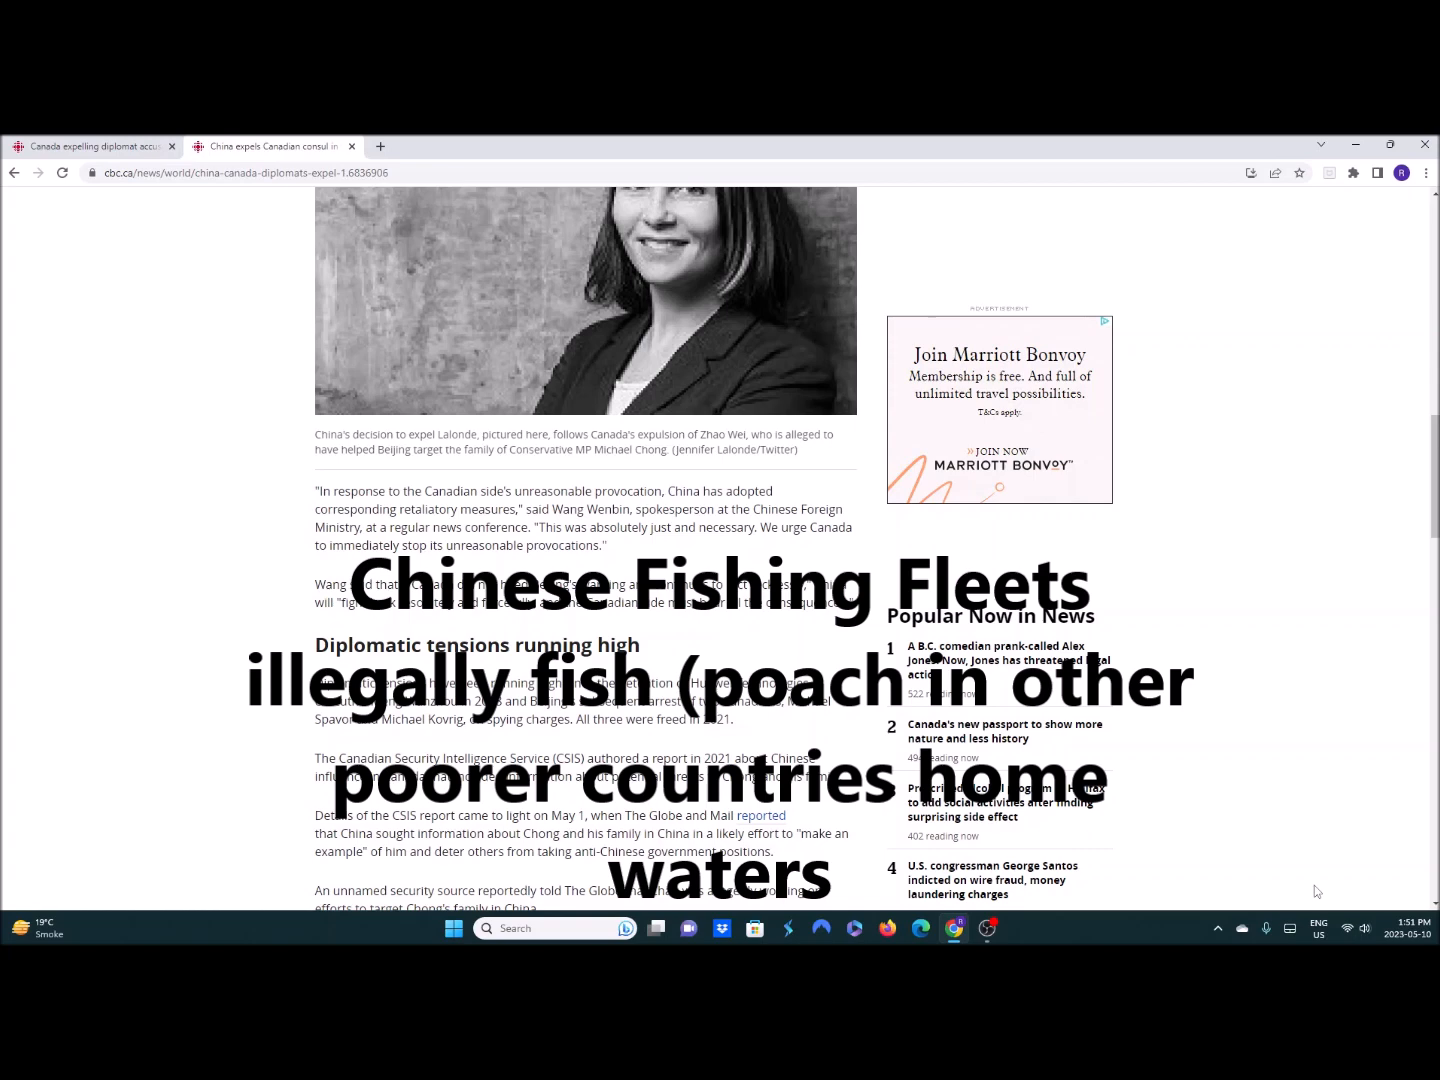
- Scroll through 'China denies interference' and Trudeau's comments to the source credits
scroll(down, 3)
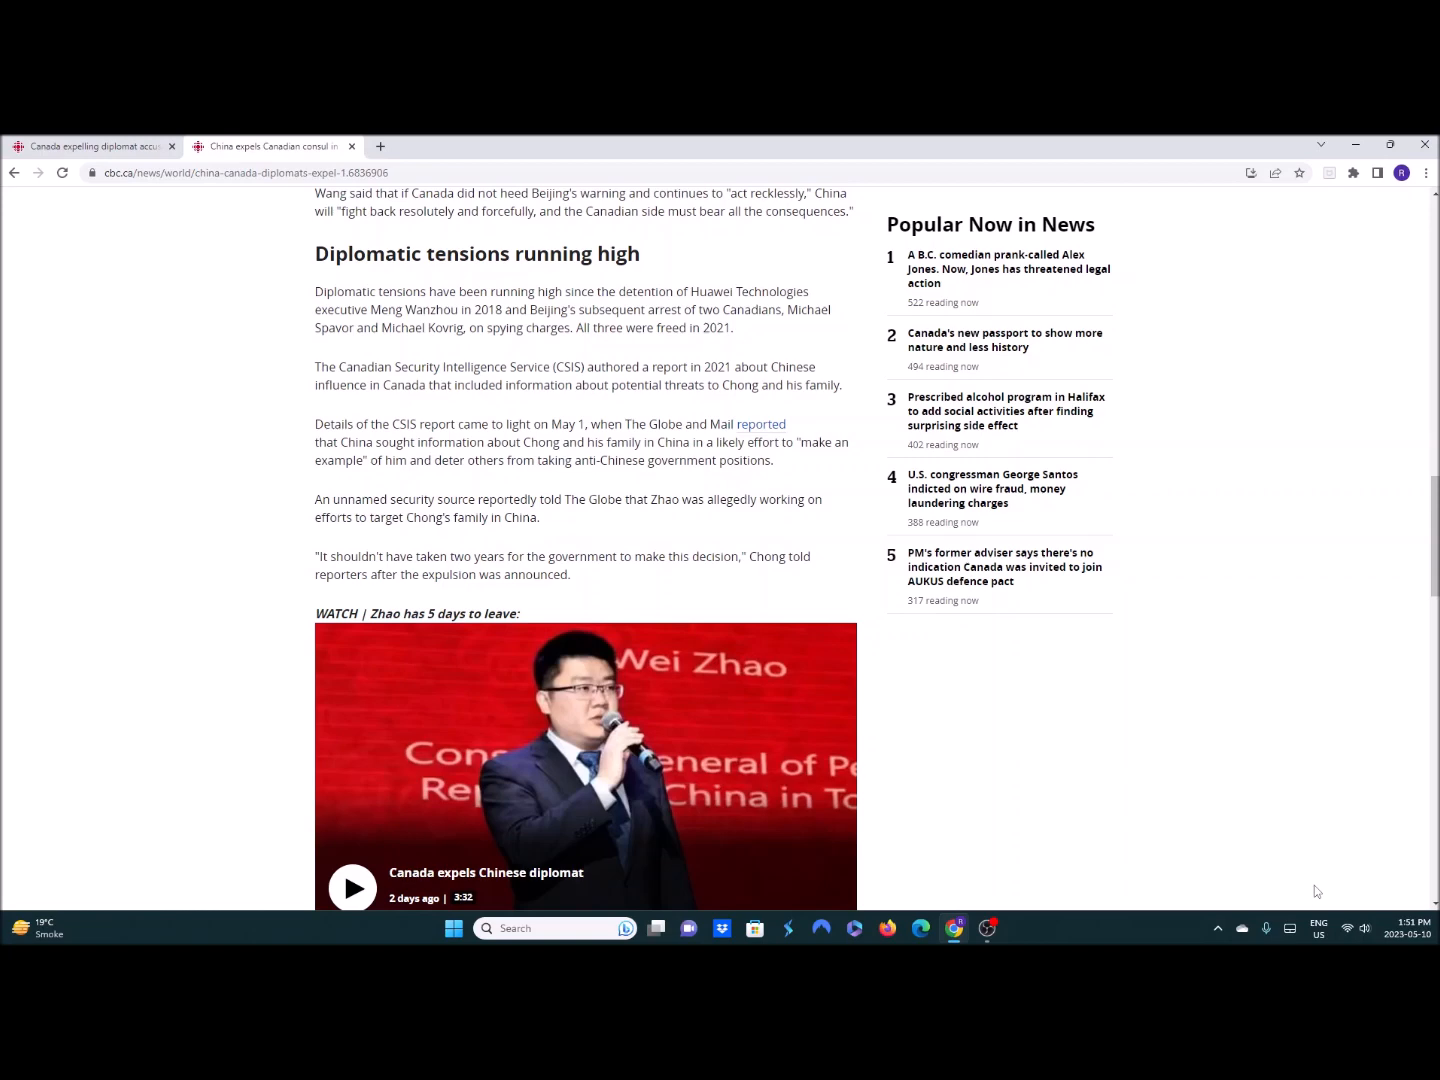
scroll(down, 3)
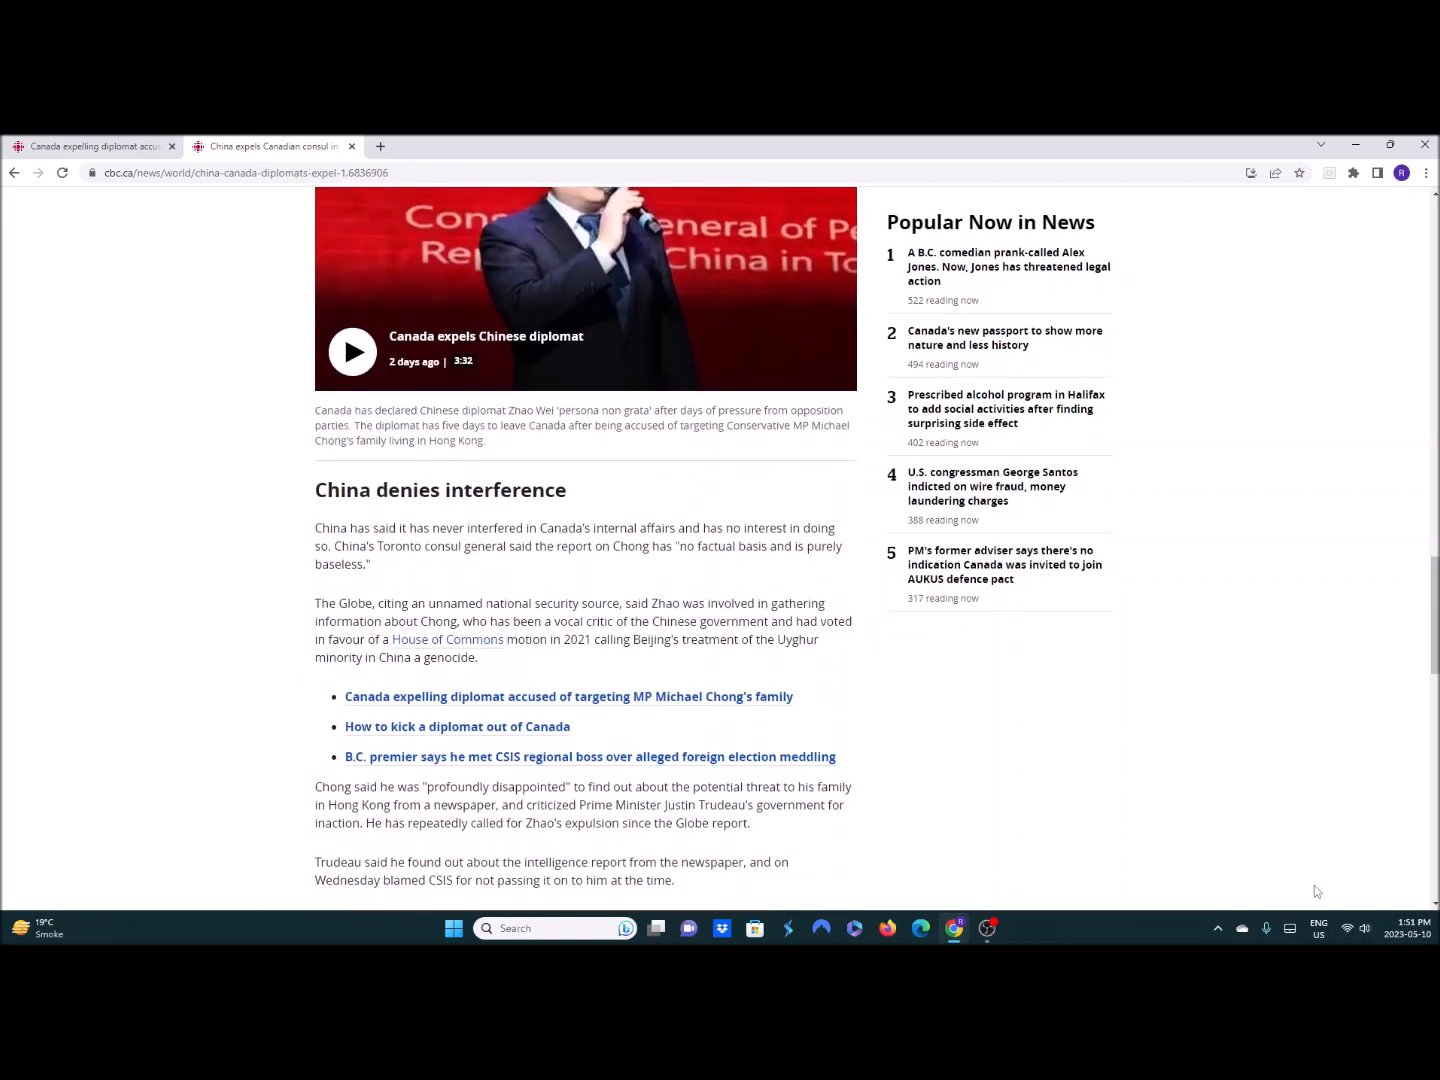
scroll(down, 3)
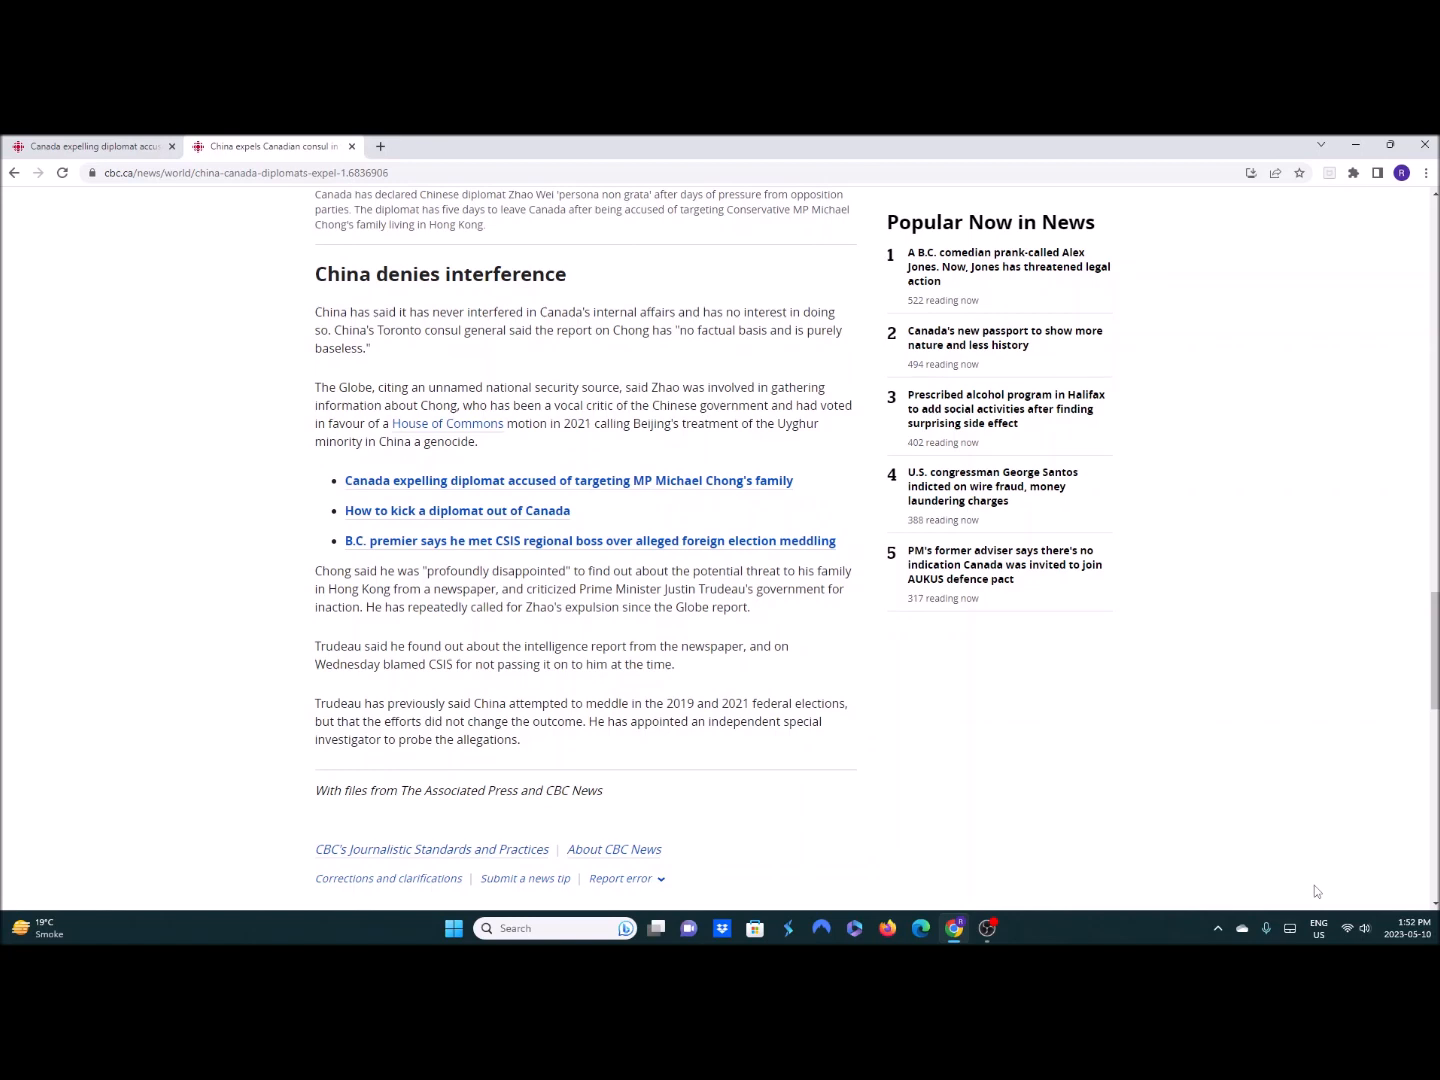
mouse_move(707, 336)
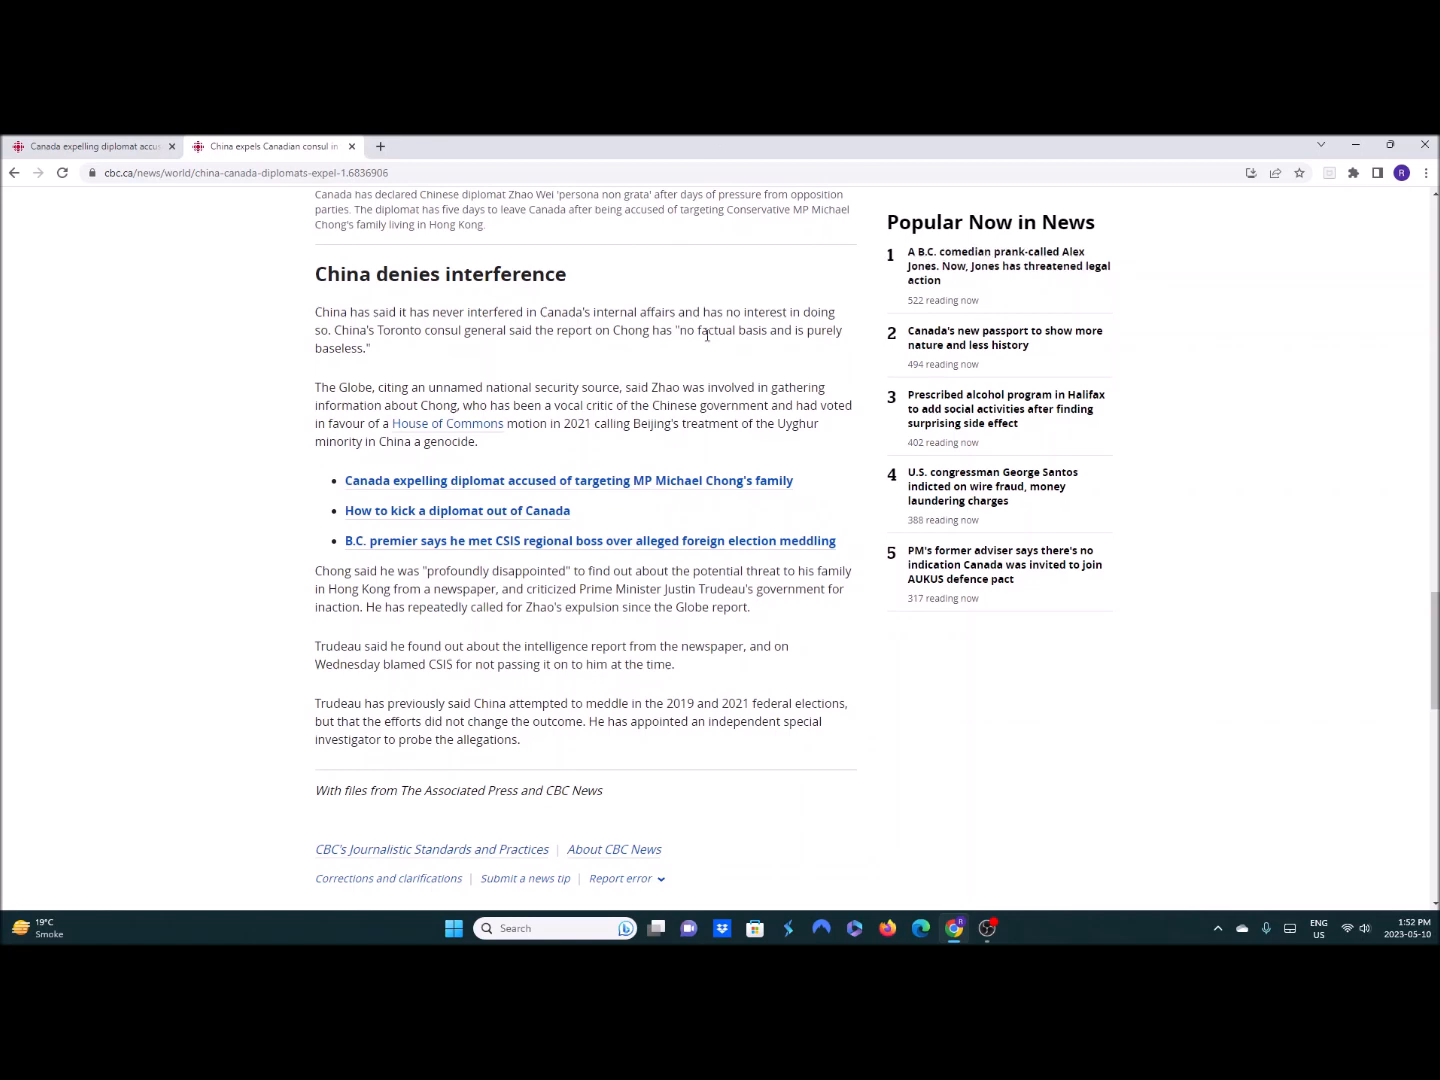
mouse_move(1332, 587)
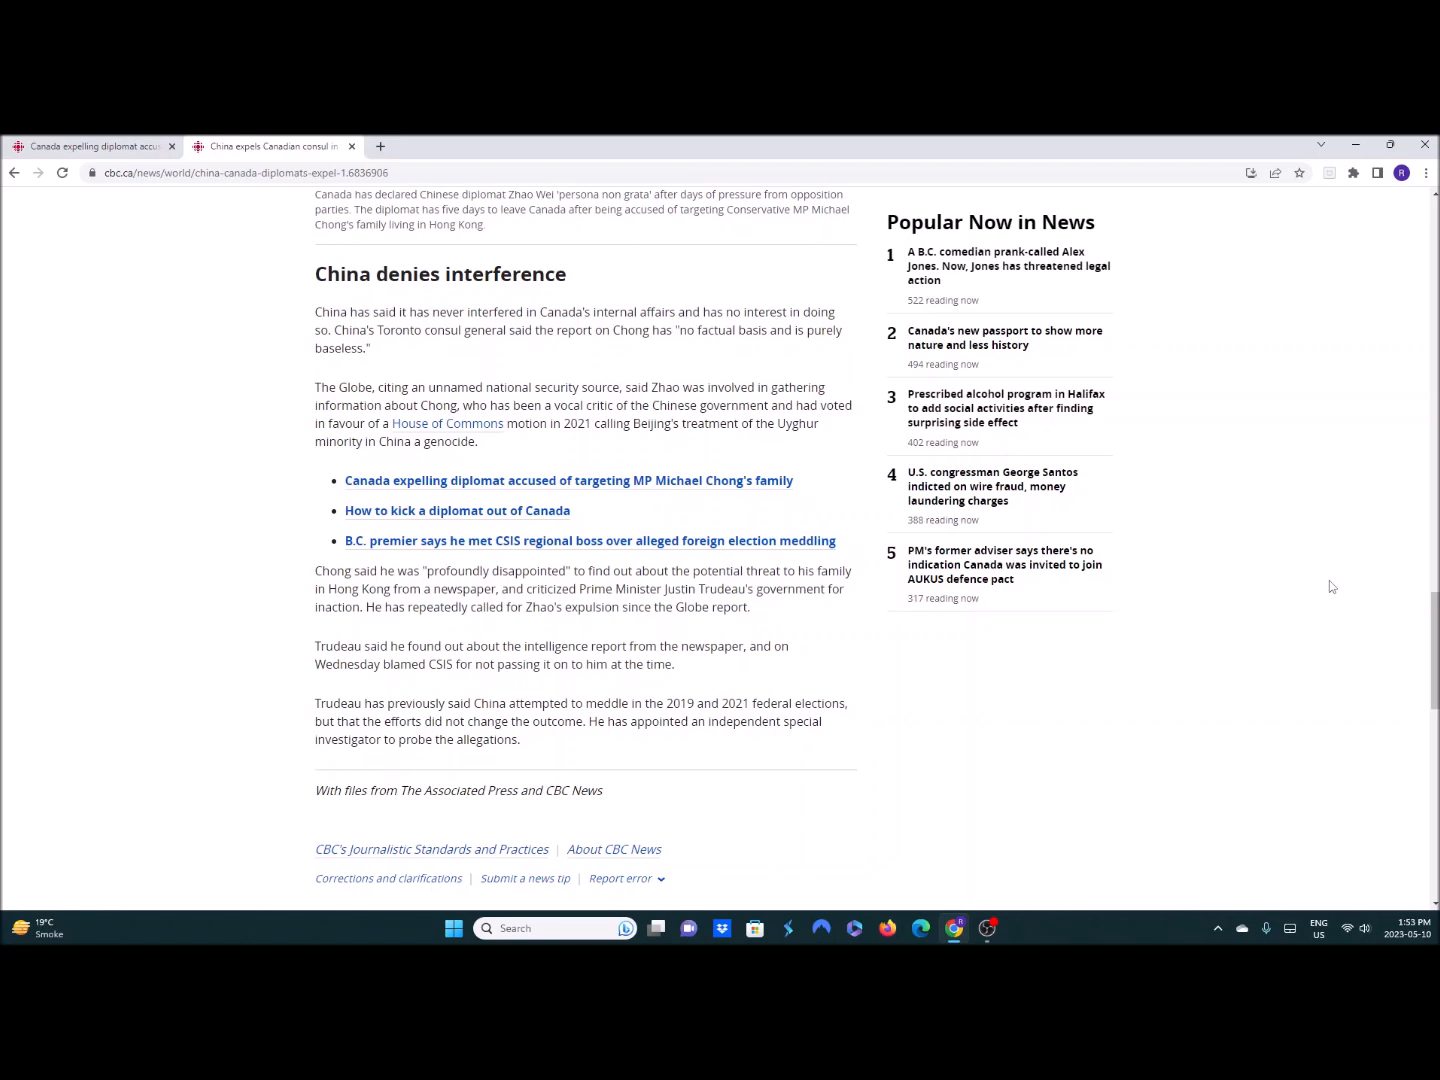
- Switch back to the diplomat article at the 'Beijing promises retaliation' section
scroll(up, 3)
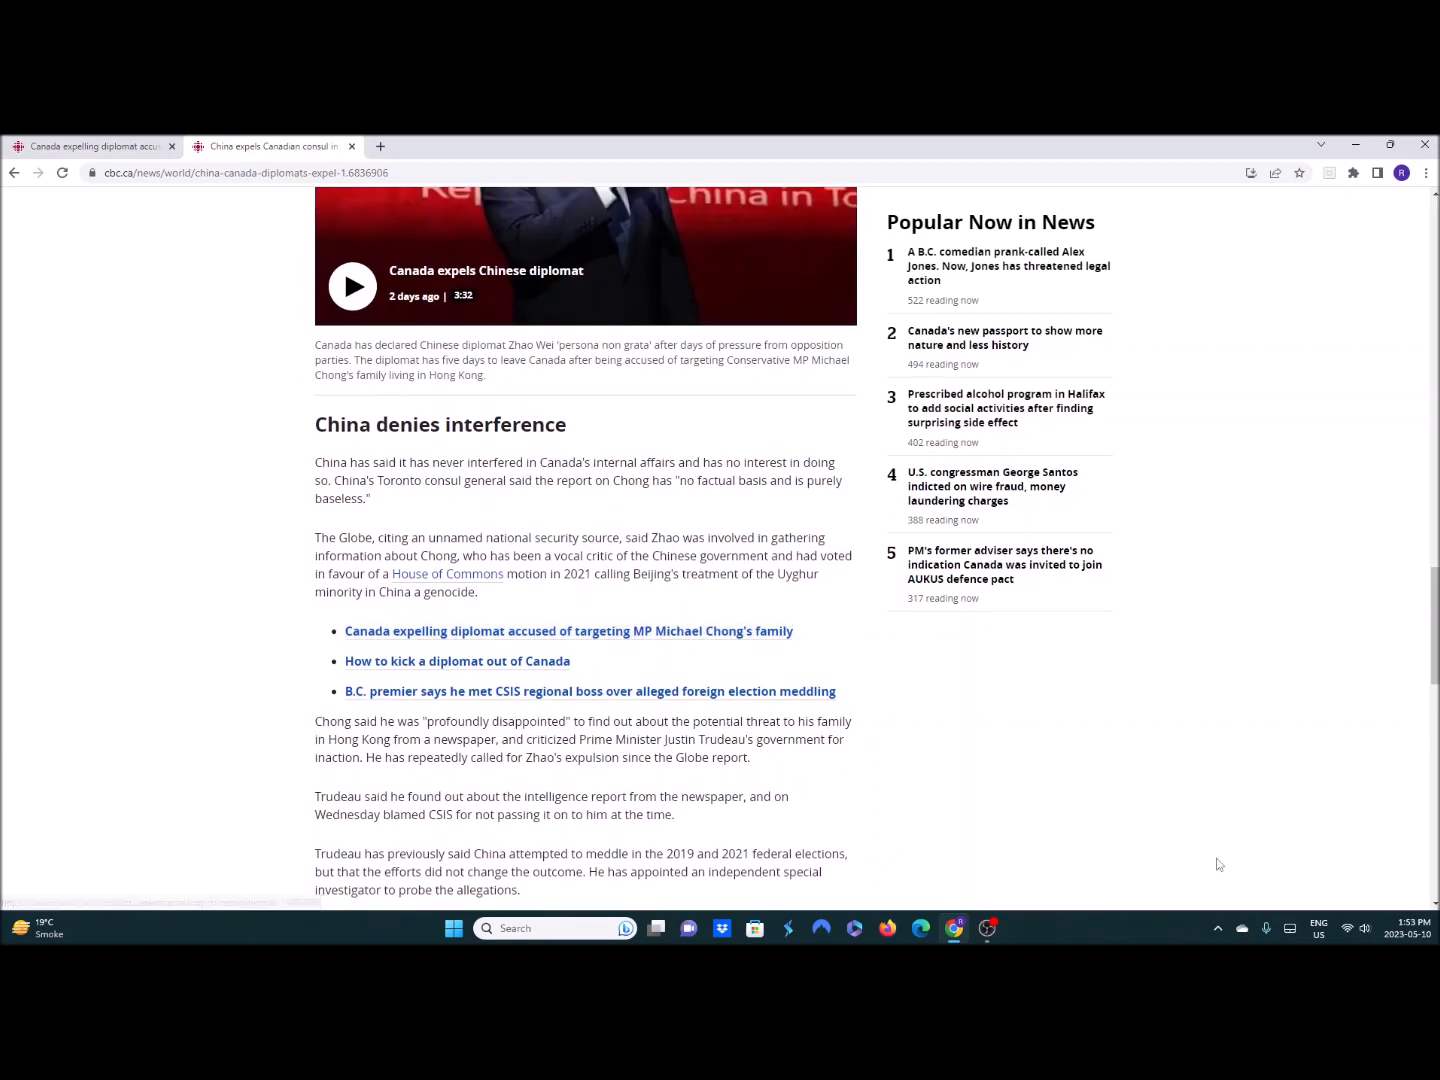
scroll(down, 3)
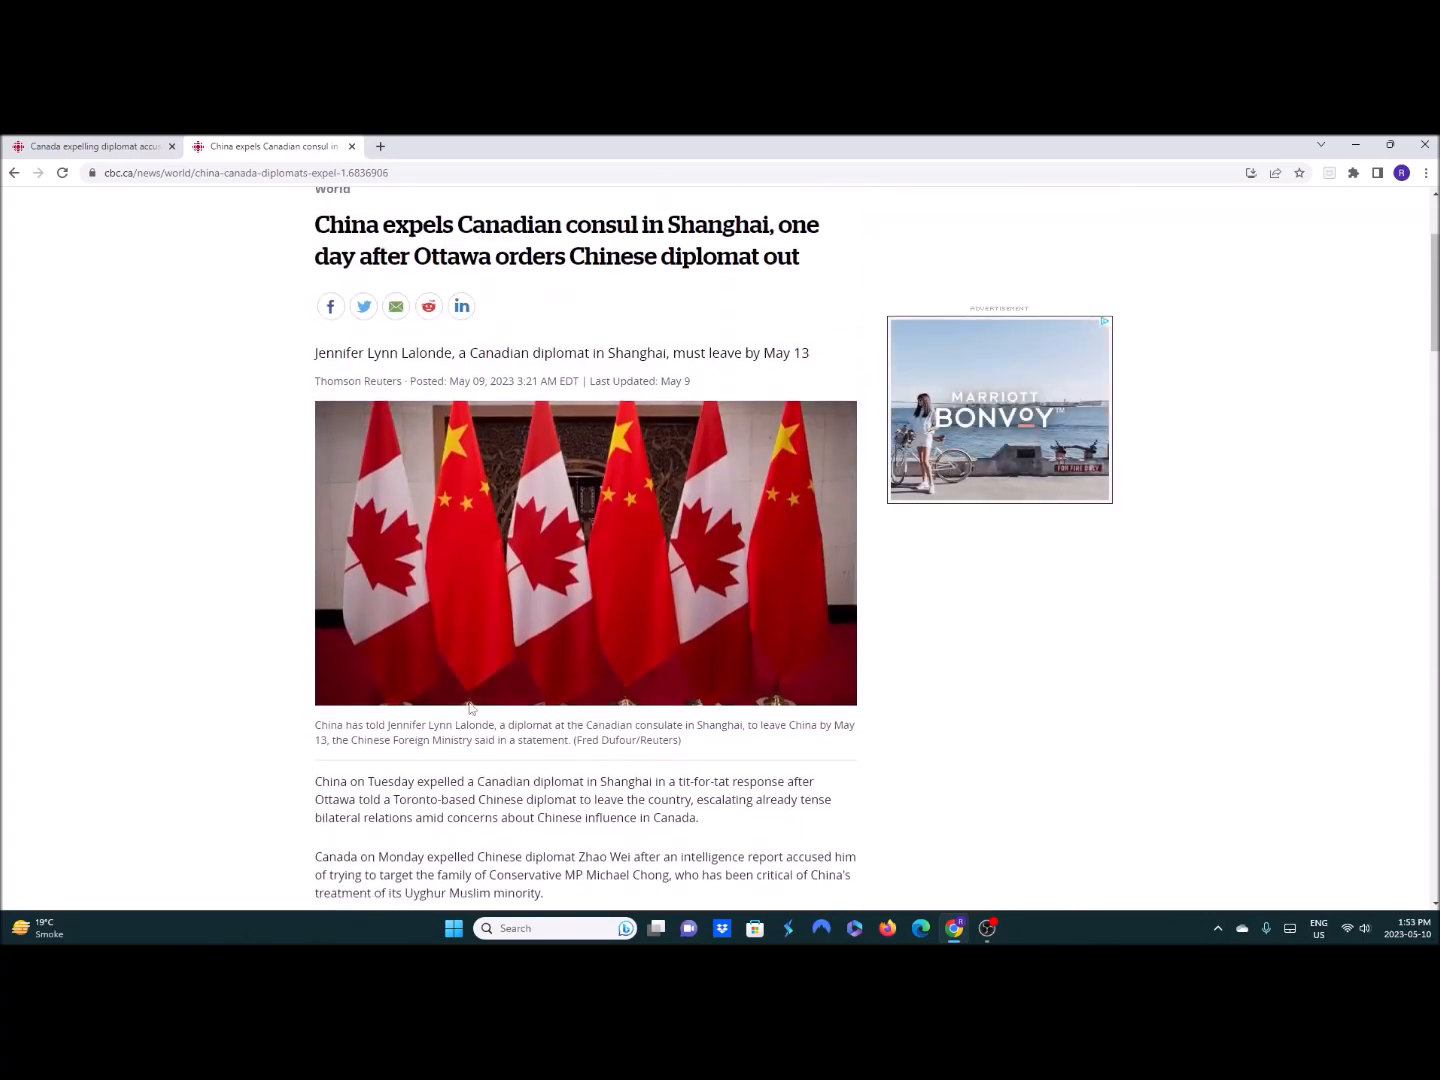
click(93, 146)
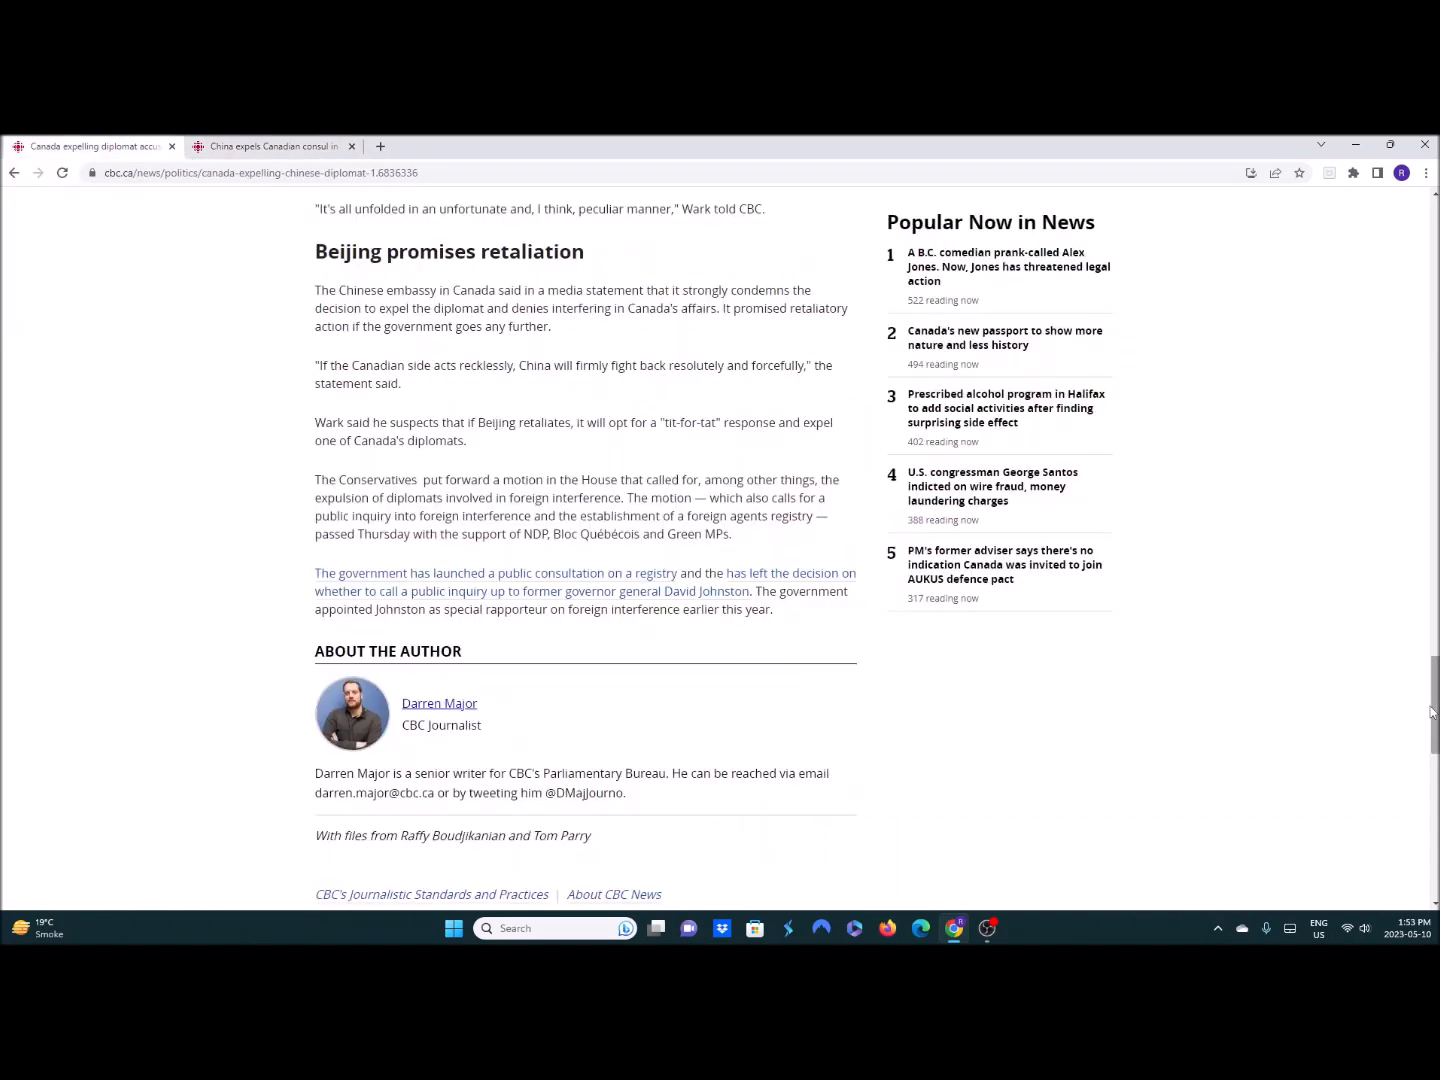
scroll(up, 3)
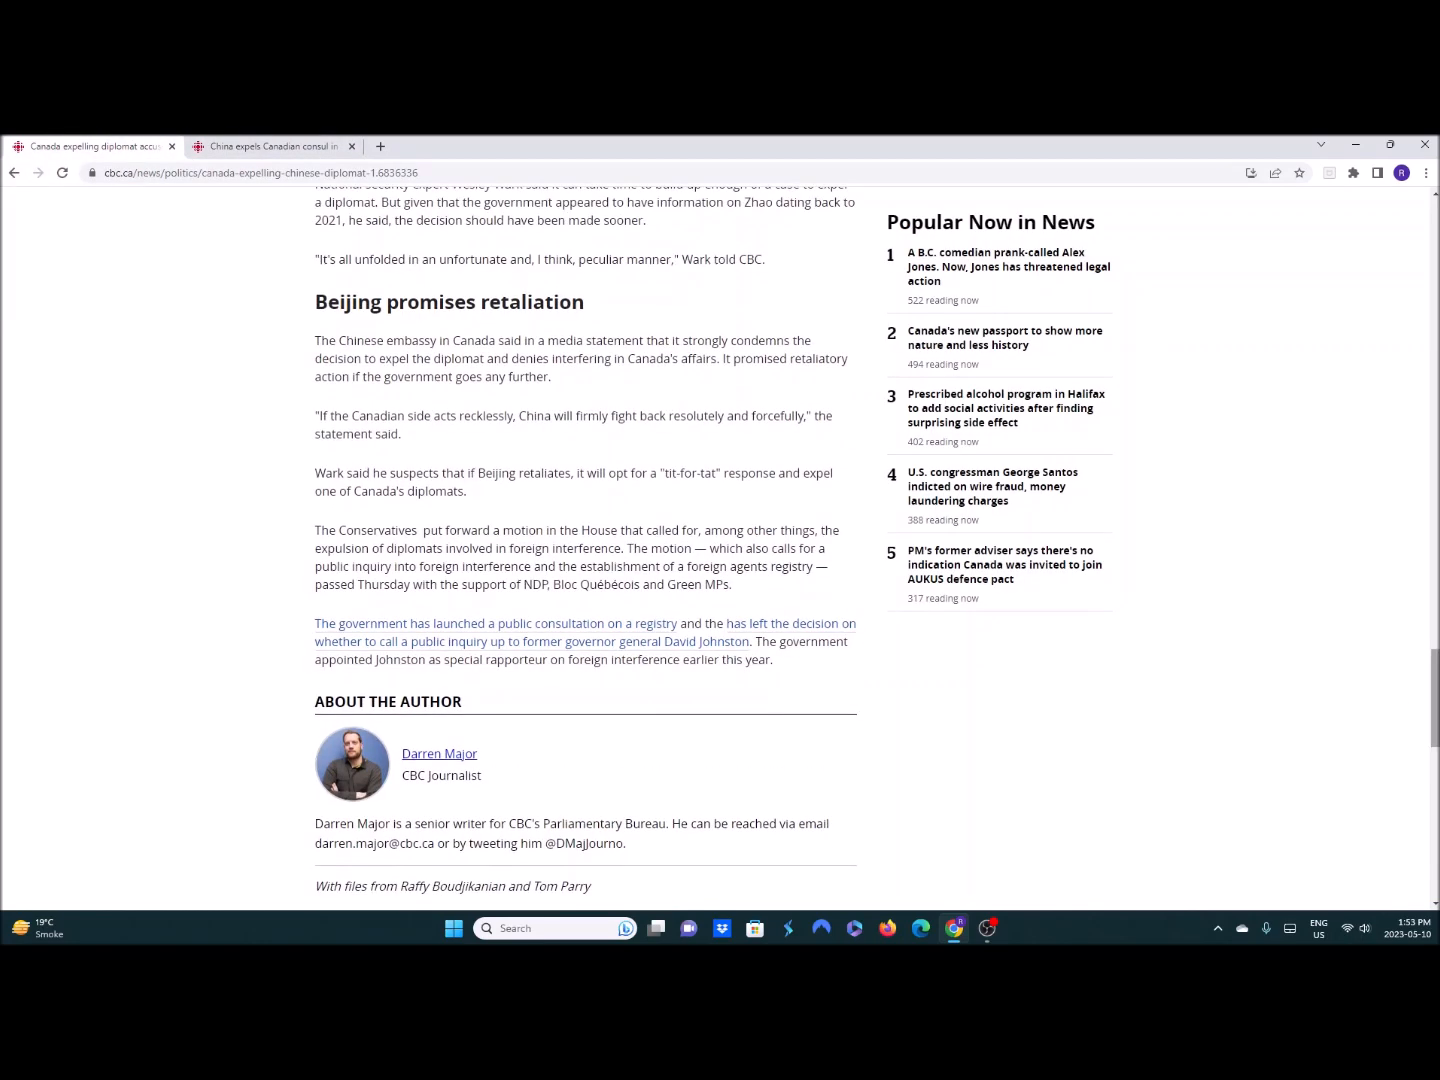